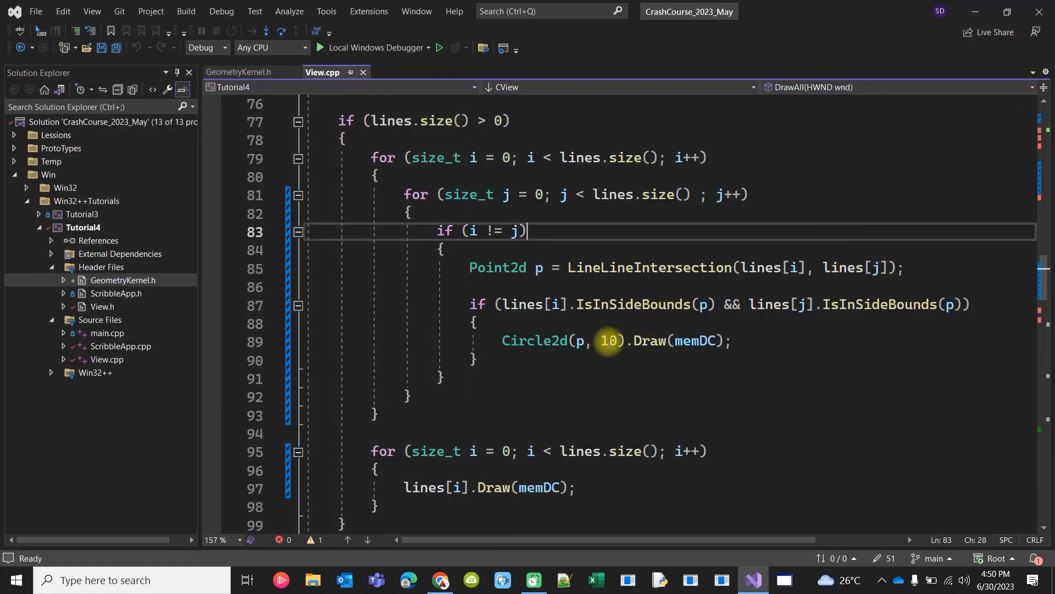
mouse_move(625, 267)
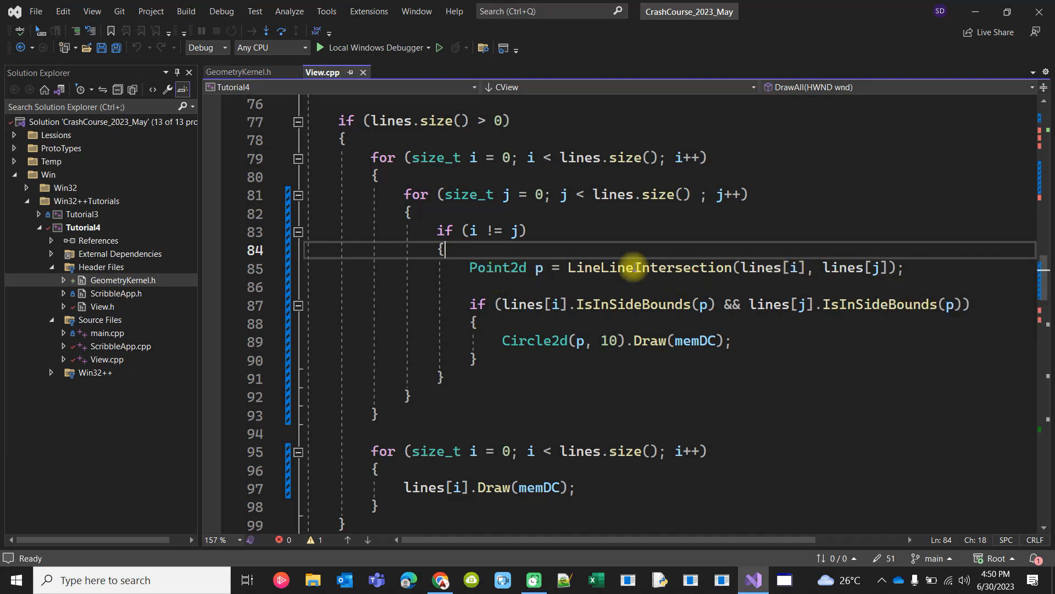
Jump to LineLineIntersection's definition in GeometryKernel.h and review Solve and the line-equation setup.
click(643, 267)
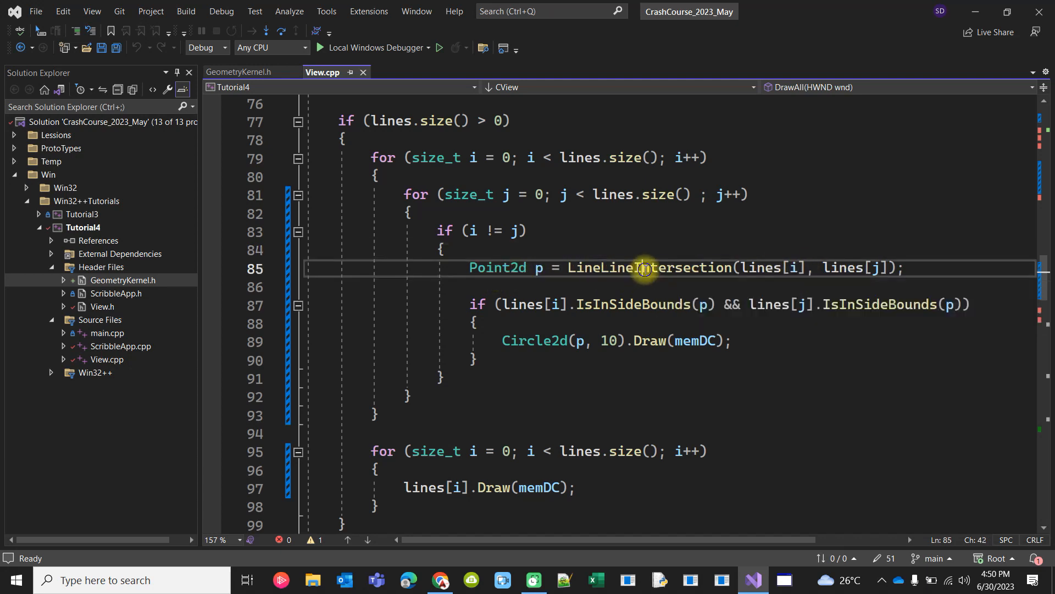
click(644, 267)
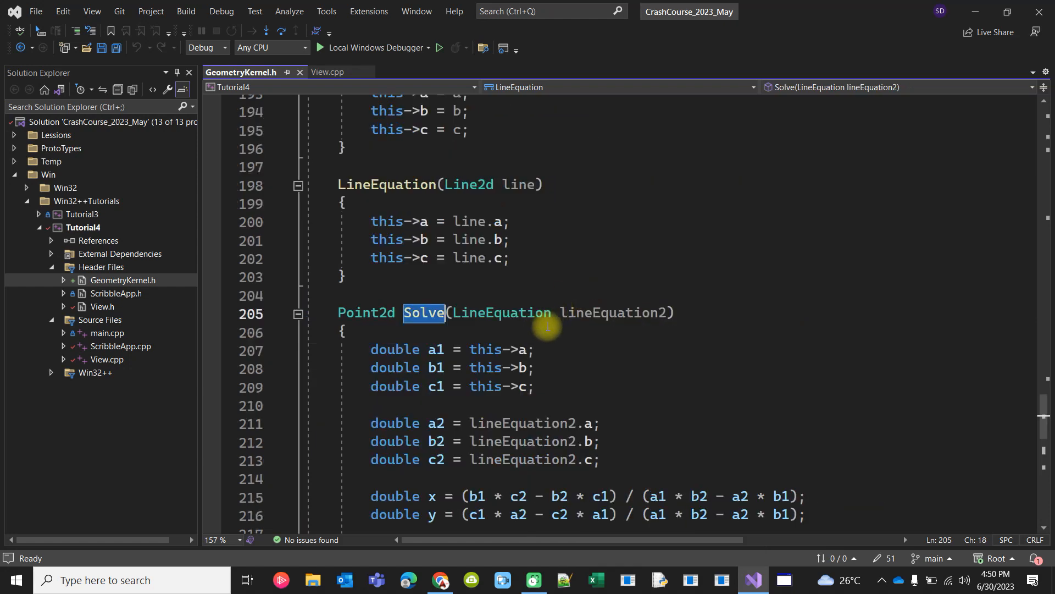
scroll(down, 3)
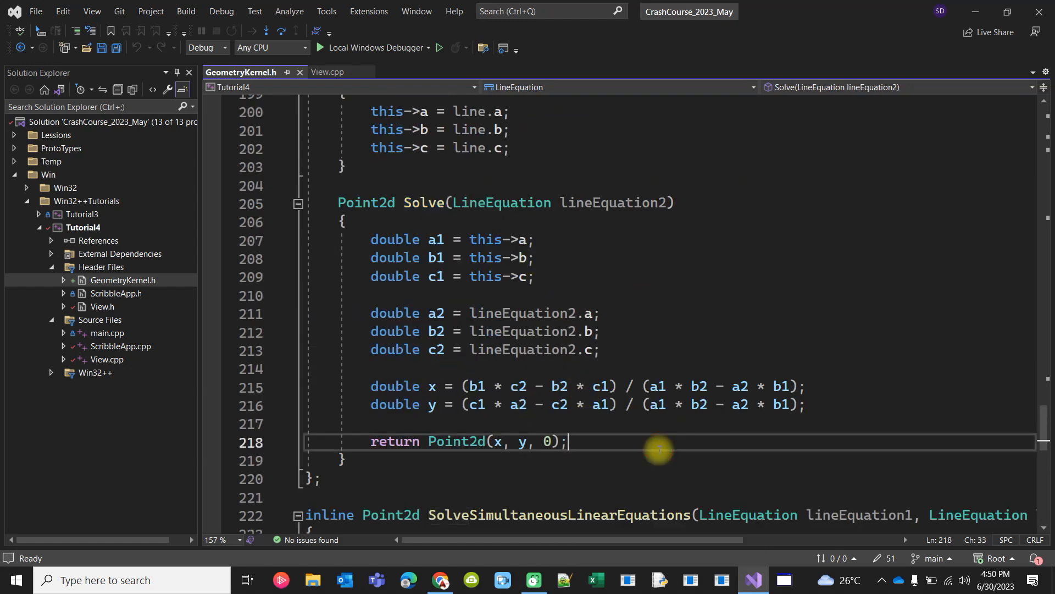
mouse_move(431, 404)
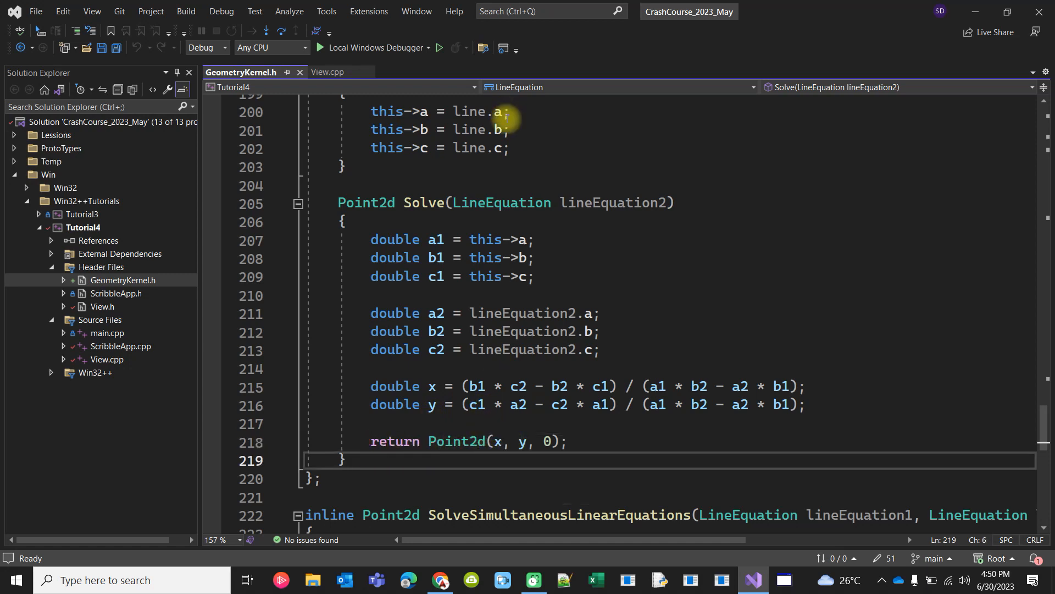
scroll(down, 3)
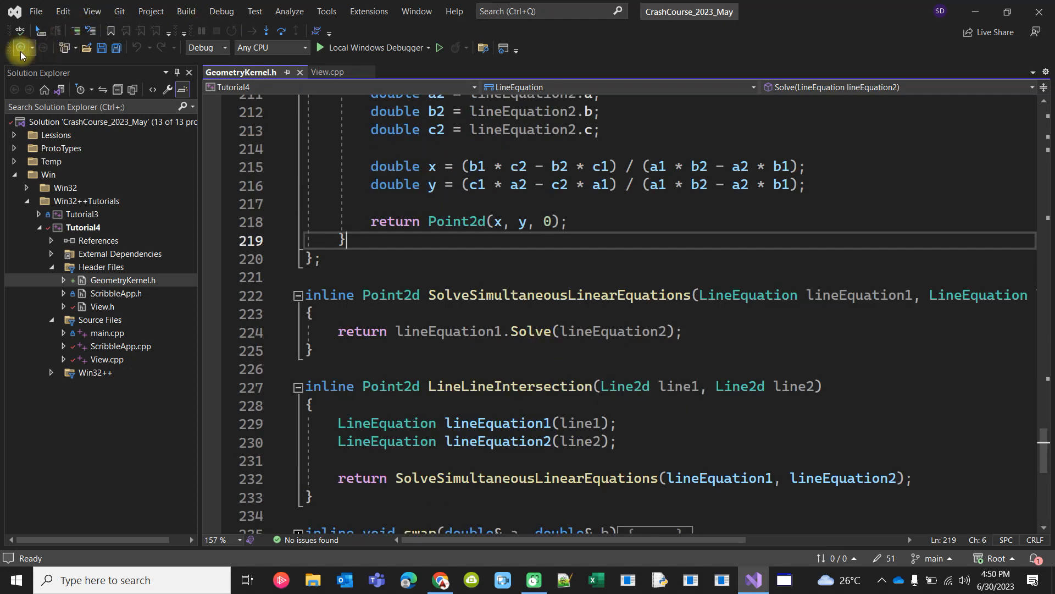
Navigate back to View.cpp's i != j intersection loop and launch the app via Local Windows Debugger.
click(323, 73)
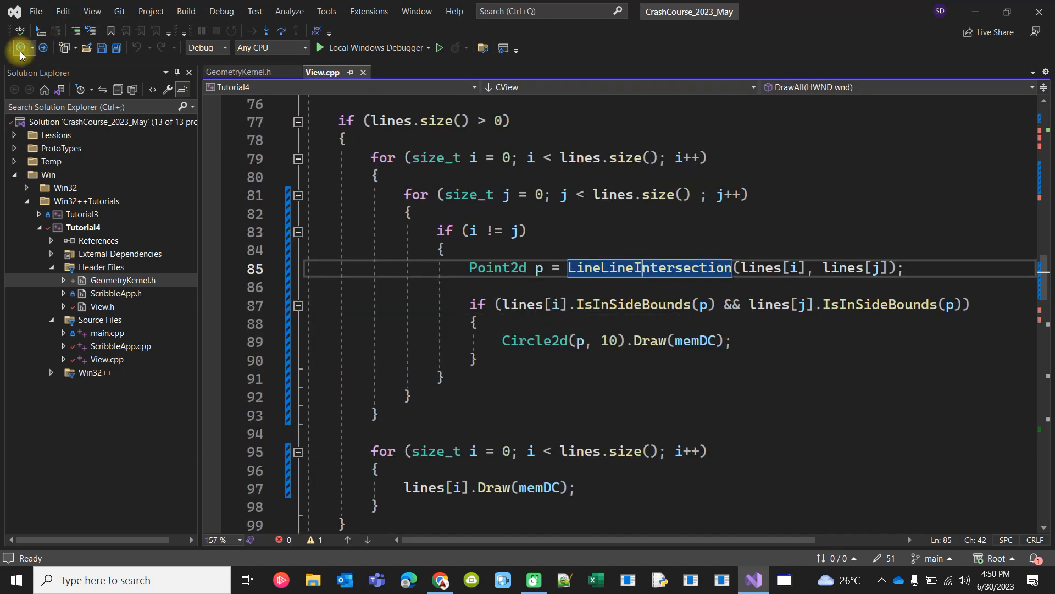
mouse_move(563, 303)
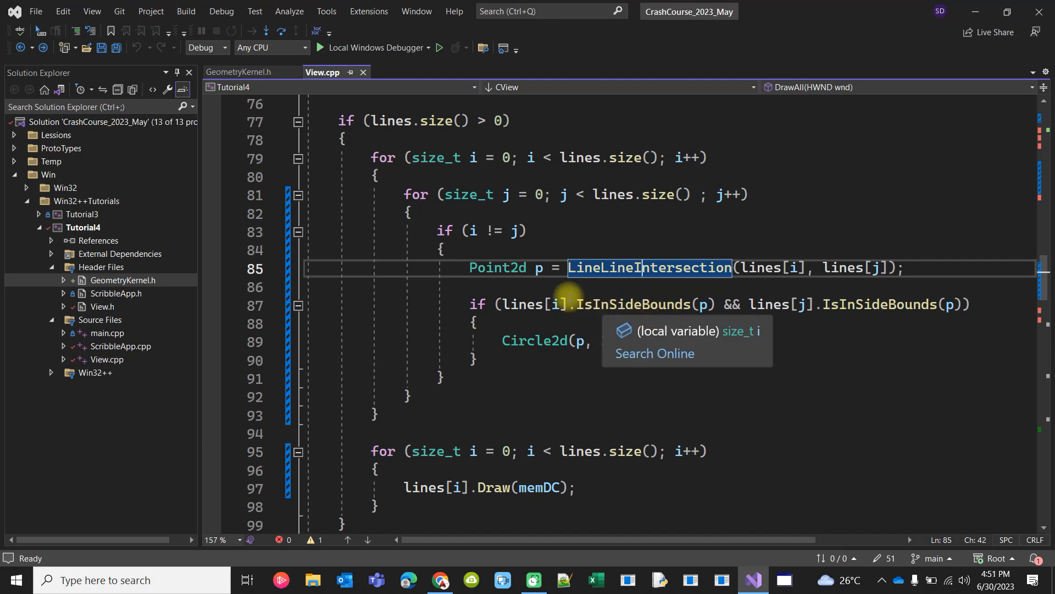
click(539, 268)
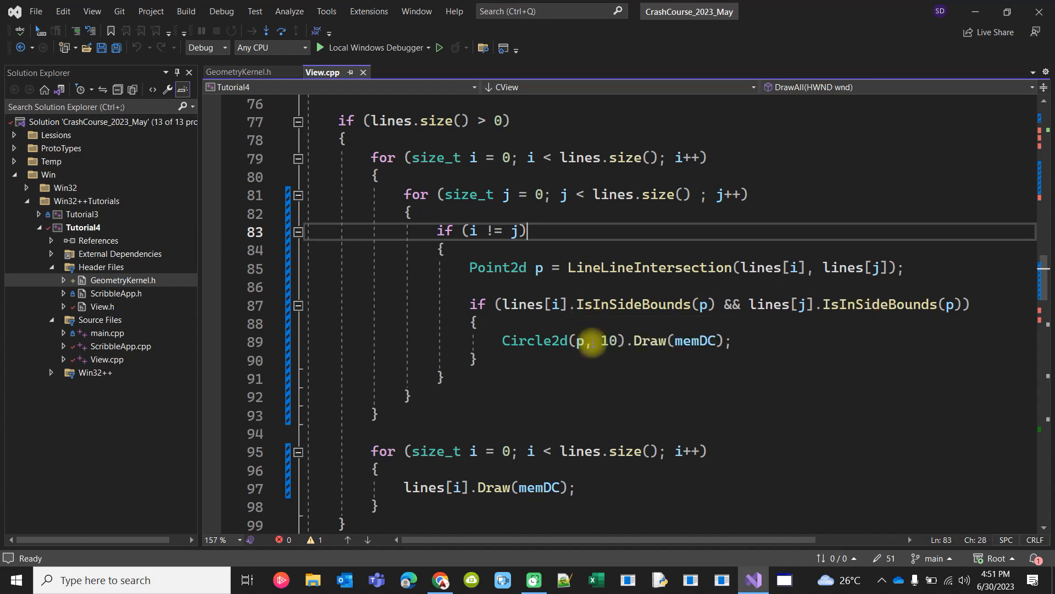
click(439, 47)
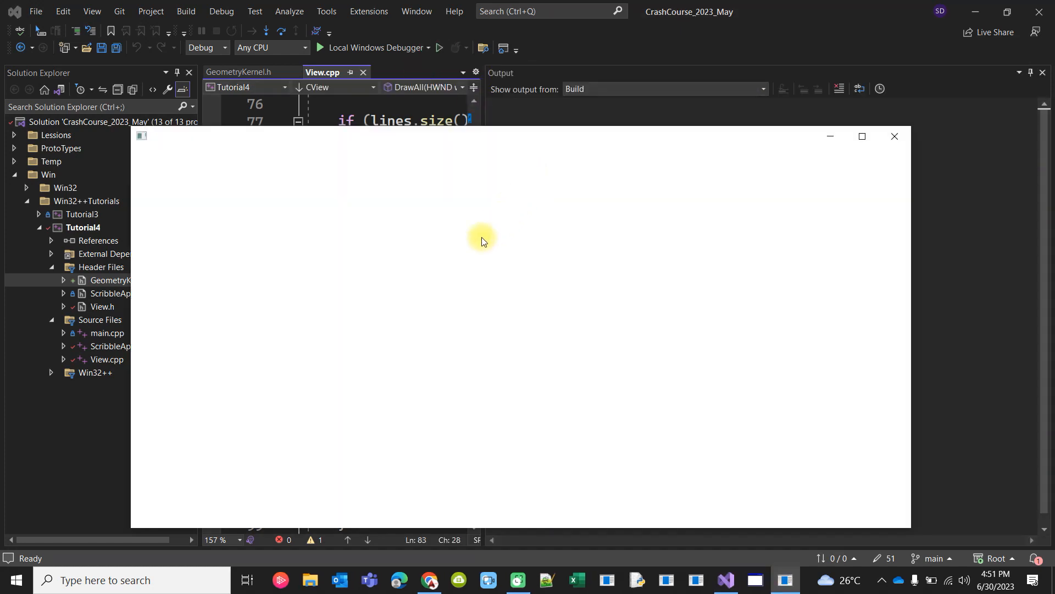